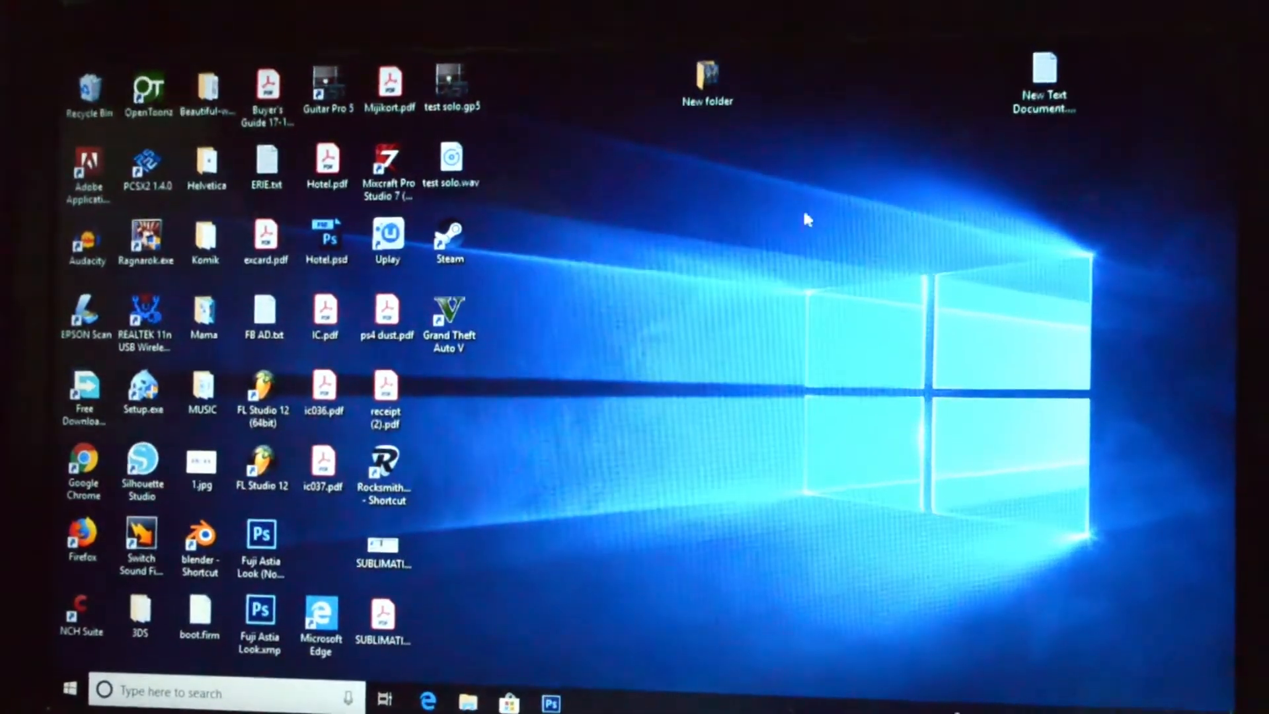
Step: Click and double-click New folder, then drag it toward the centre and back to the upper middle
{"action": "left_click", "coordinate": [706, 77]}
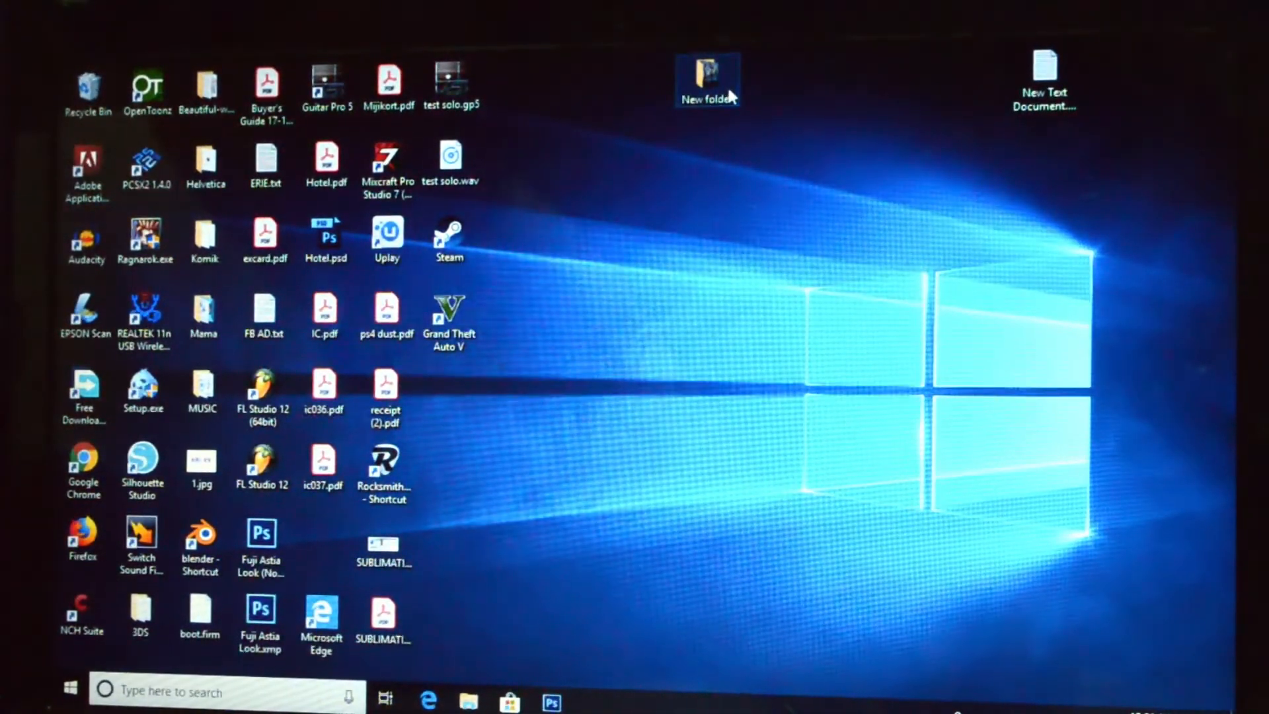
{"action": "left_click", "coordinate": [707, 76]}
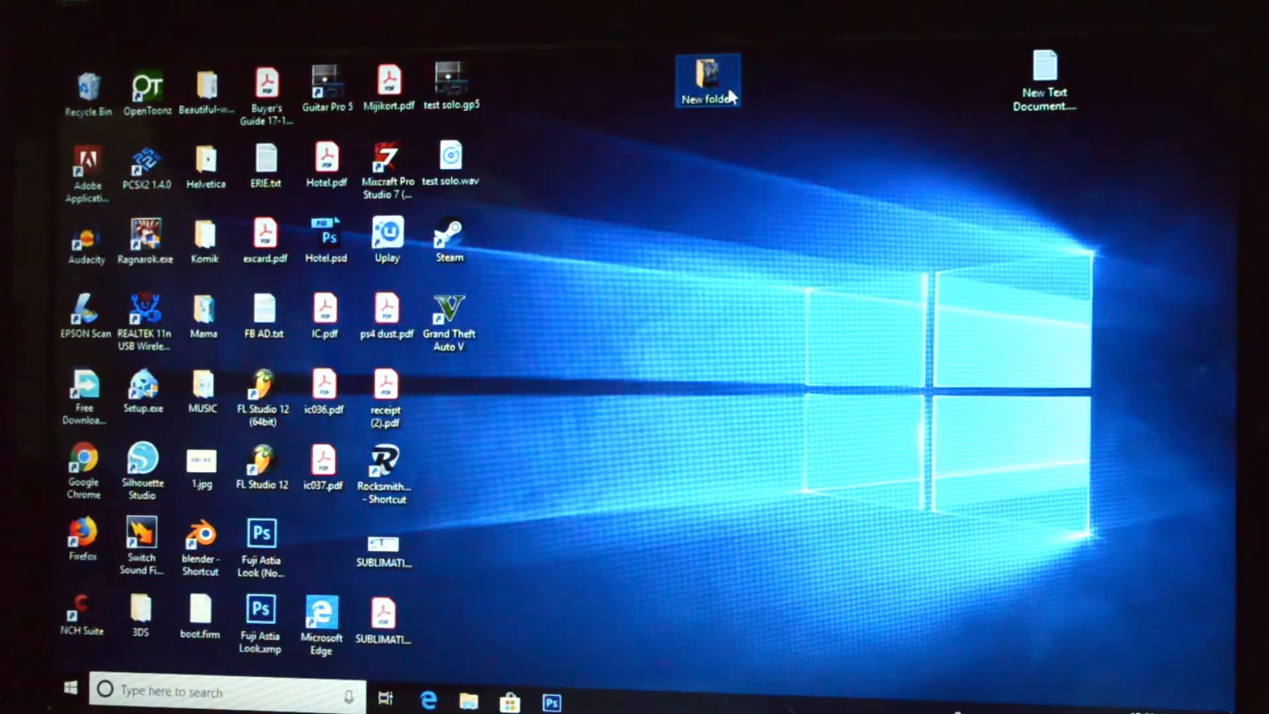
{"action": "mouse_move", "coordinate": [750, 196]}
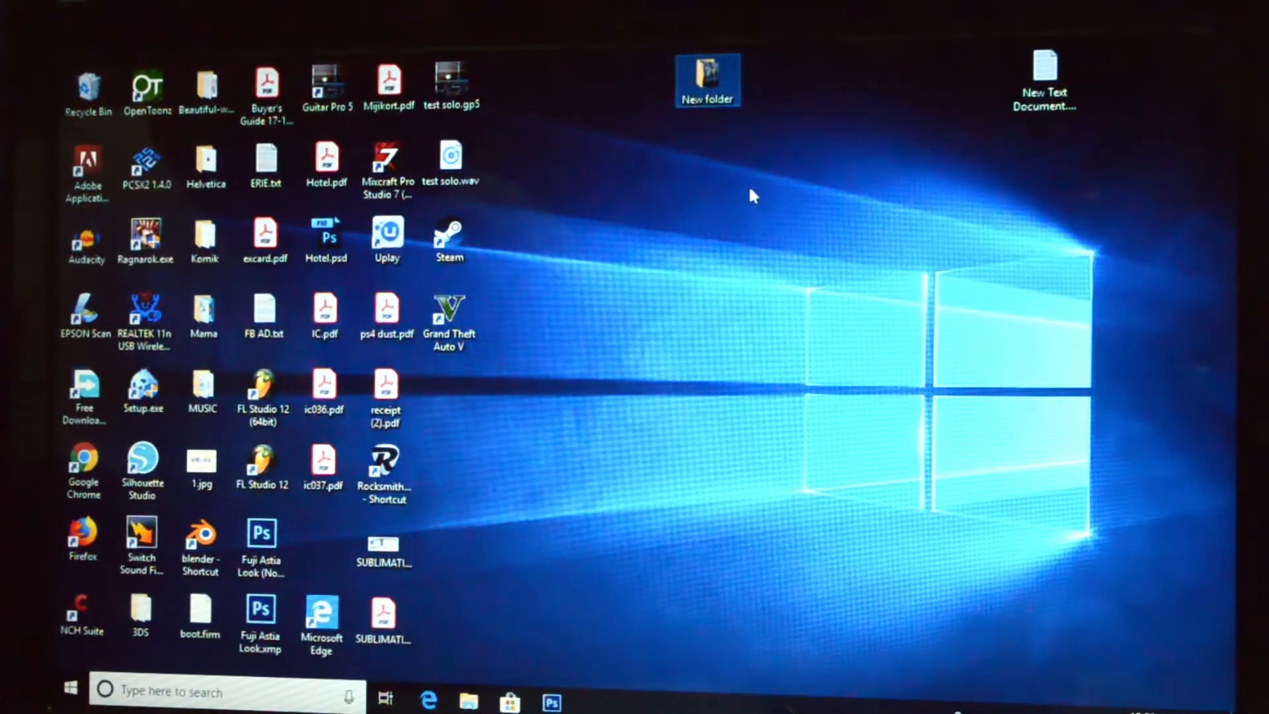
{"action": "left_click", "coordinate": [707, 77]}
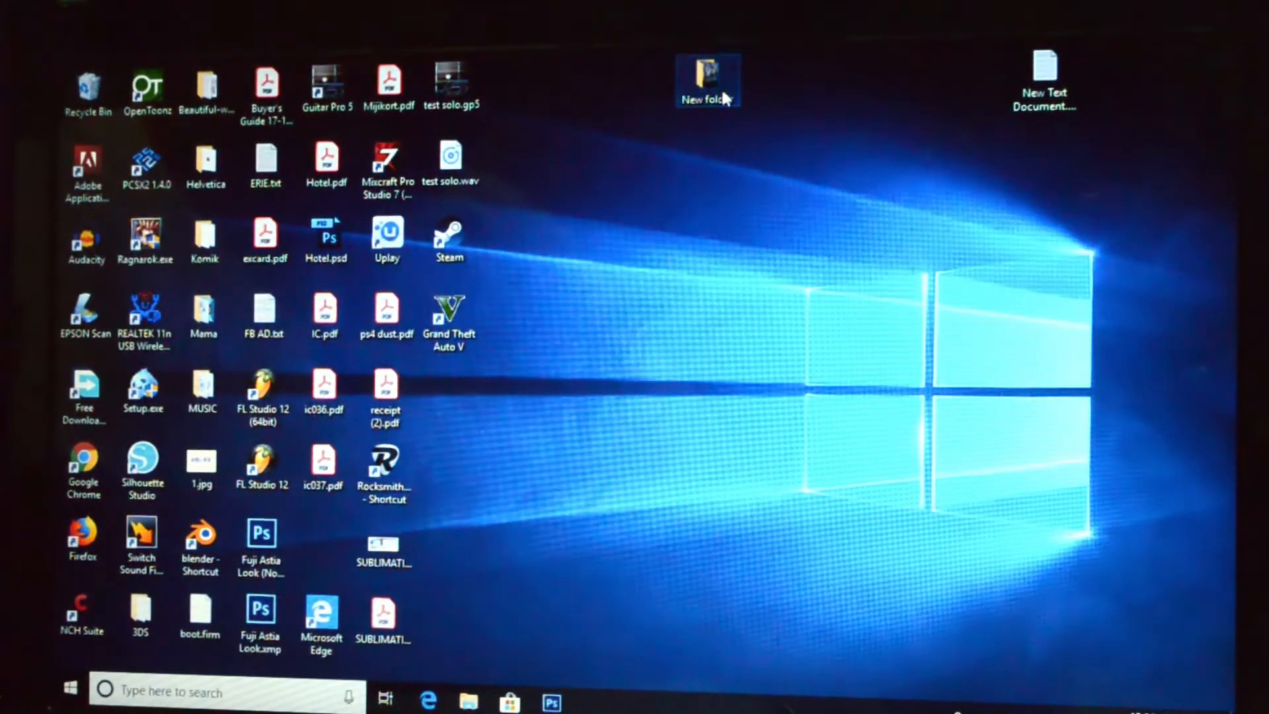
{"action": "double_click", "coordinate": [707, 76]}
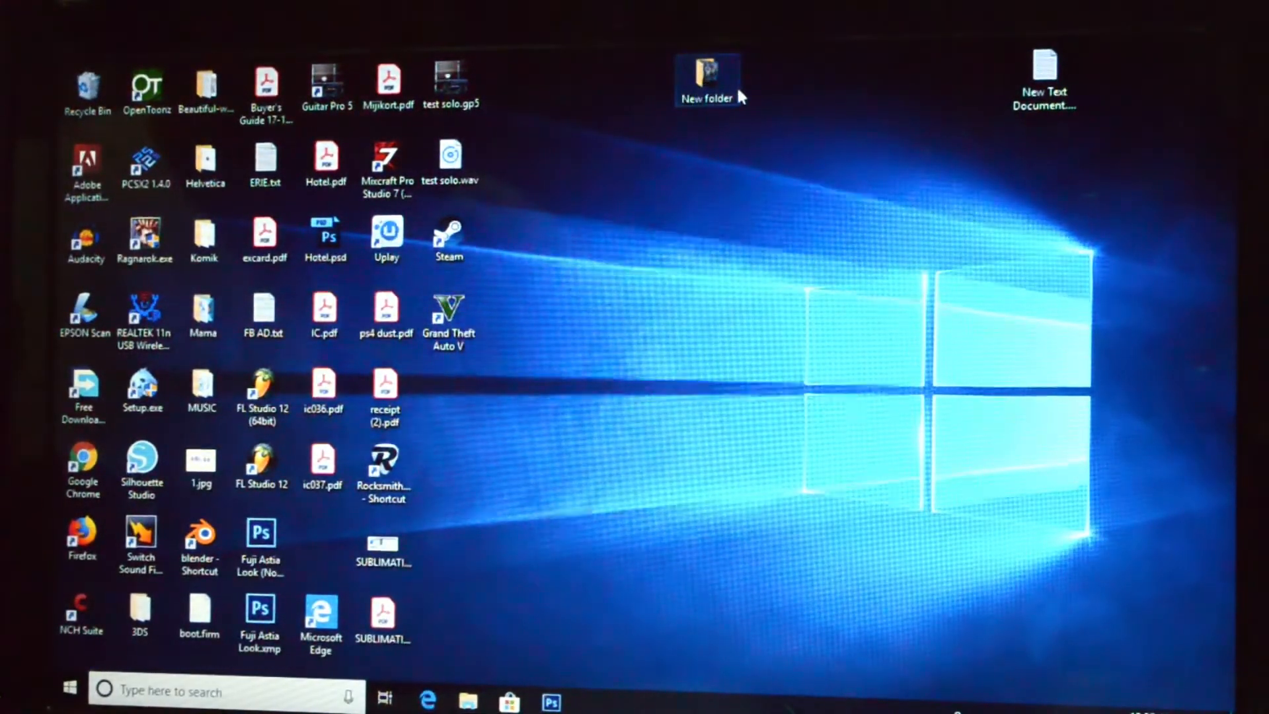
{"action": "left_click_drag", "start_coordinate": [707, 73], "coordinate": [904, 231]}
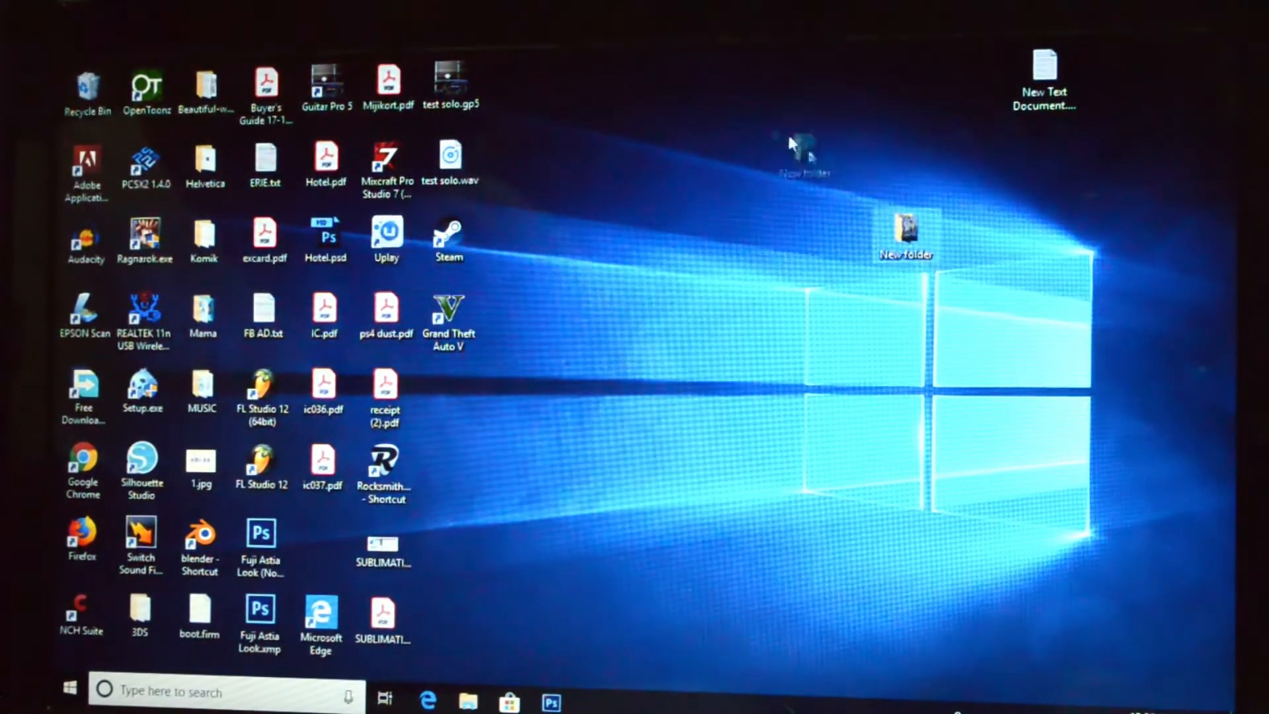
{"action": "left_click_drag", "start_coordinate": [905, 226], "coordinate": [839, 76]}
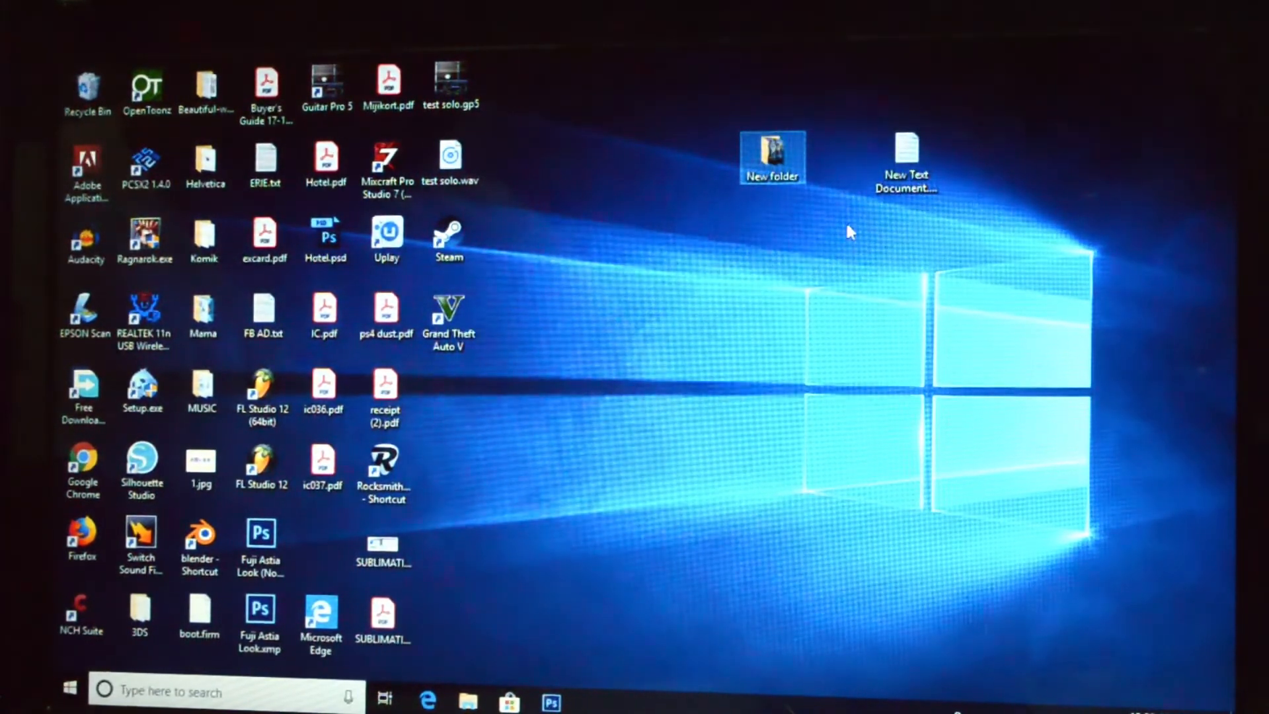
{"action": "mouse_move", "coordinate": [862, 221]}
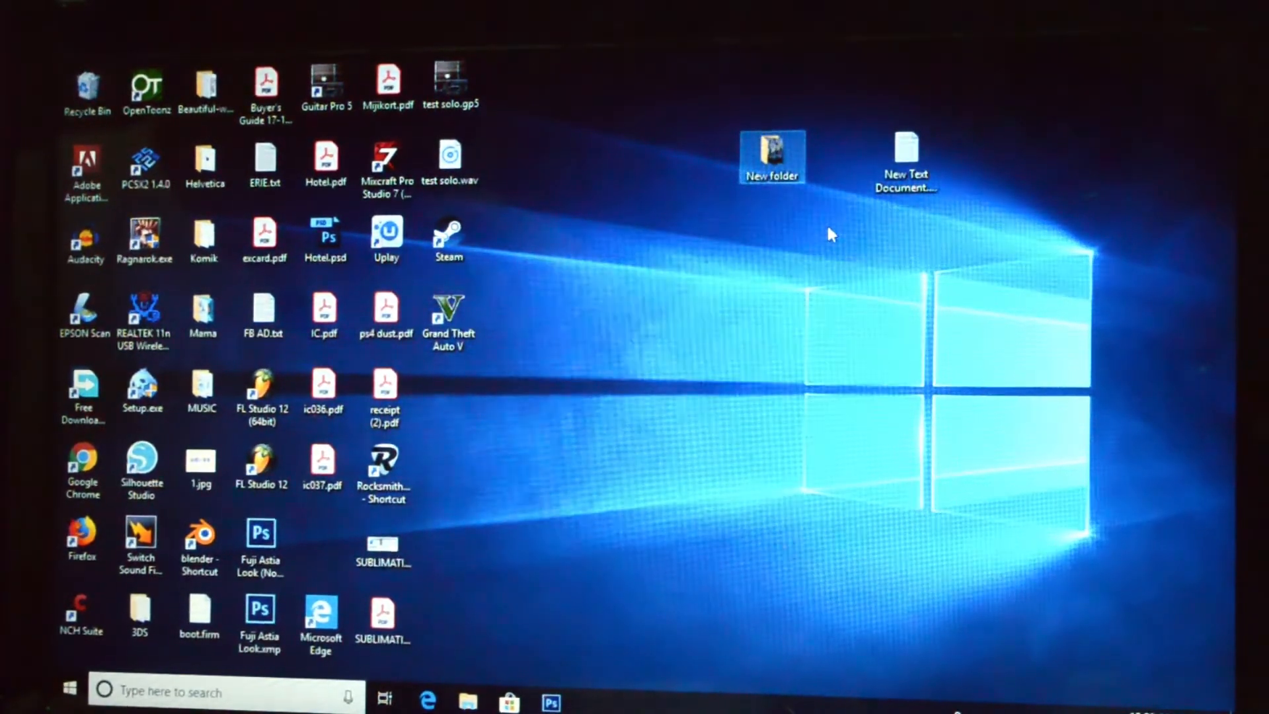
{"action": "mouse_move", "coordinate": [818, 223]}
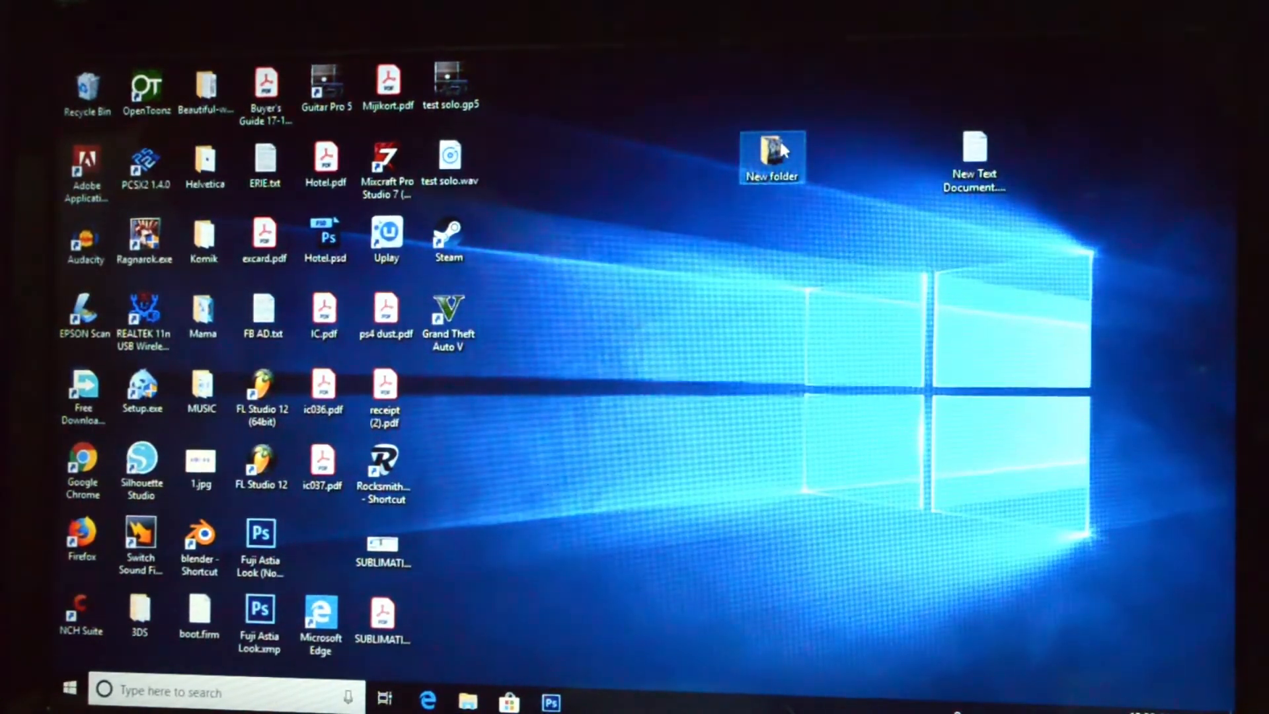
Step: Select the New folder icon beside New Text Document
{"action": "left_click", "coordinate": [769, 153]}
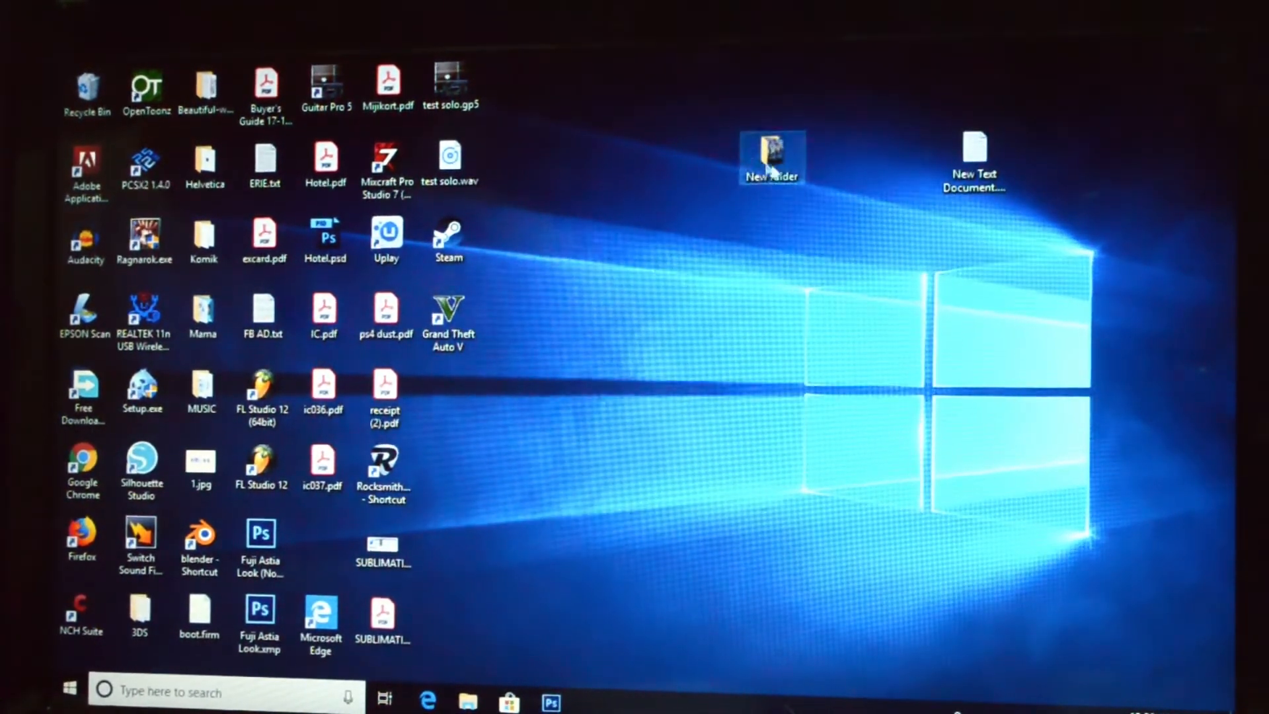